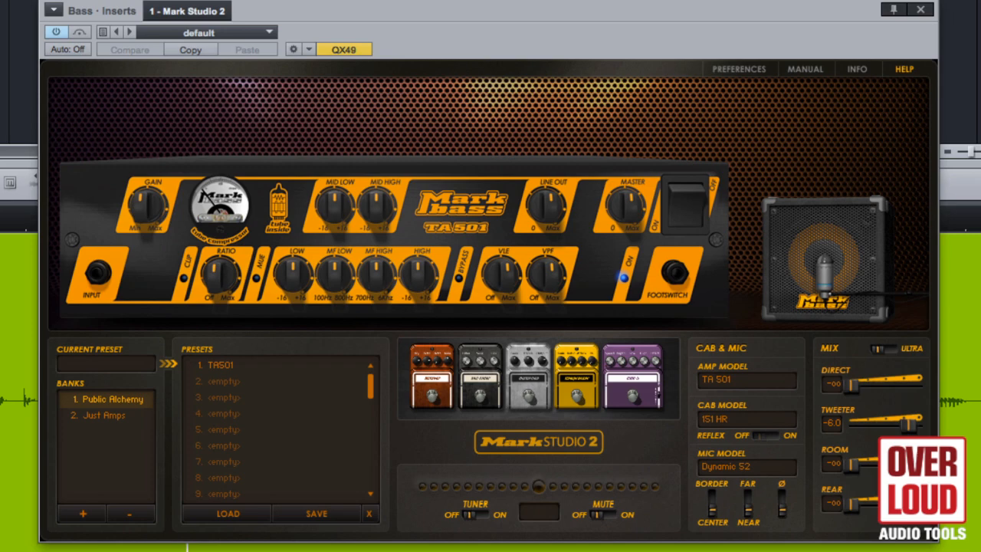
Keep the TA 501 amp model and switch the microphone model to Dynamic 112.
left_click(744, 381)
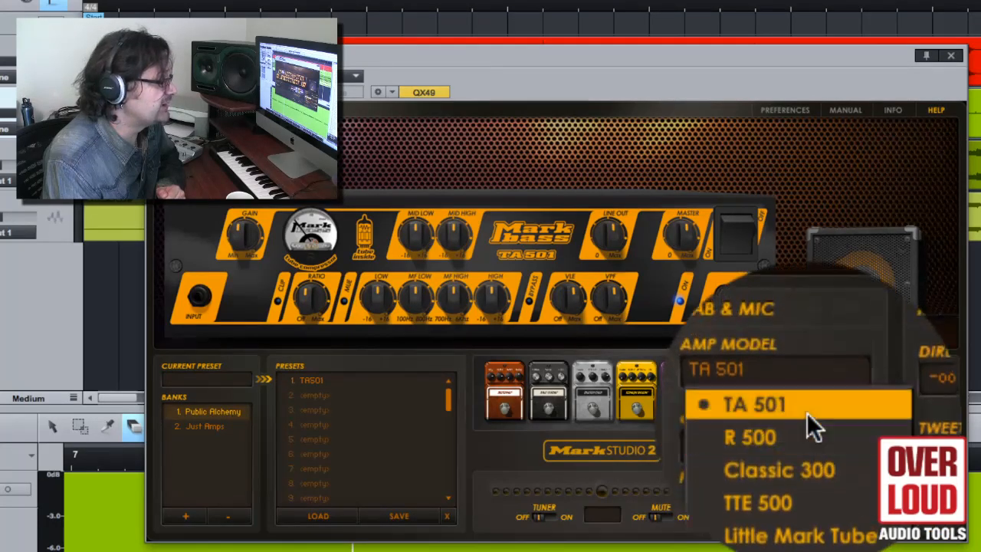
left_click(755, 404)
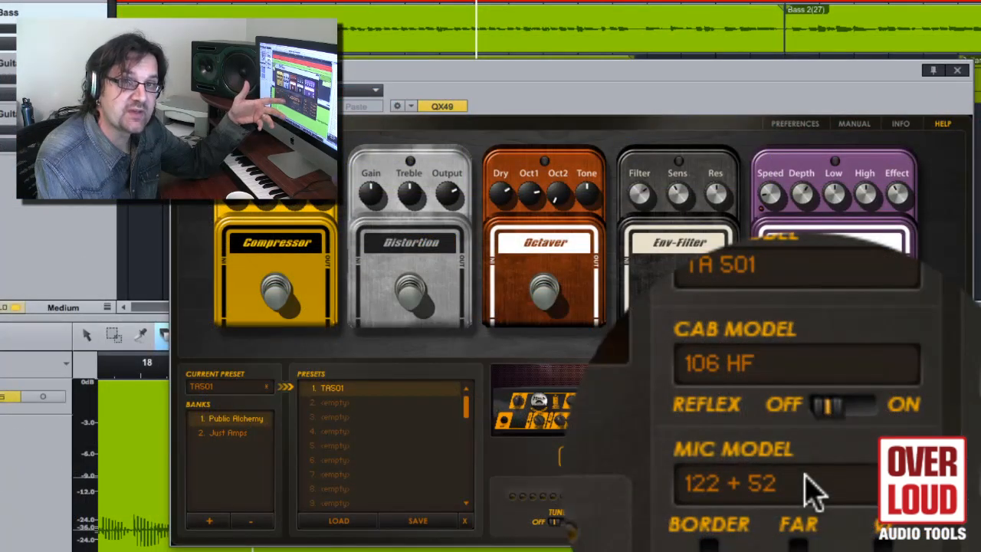
left_click(728, 483)
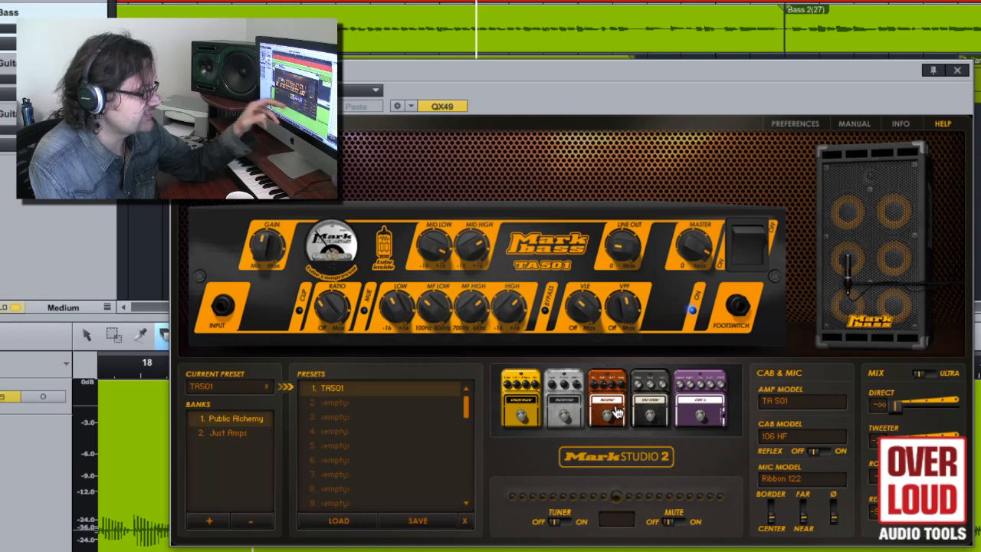
mouse_move(802, 512)
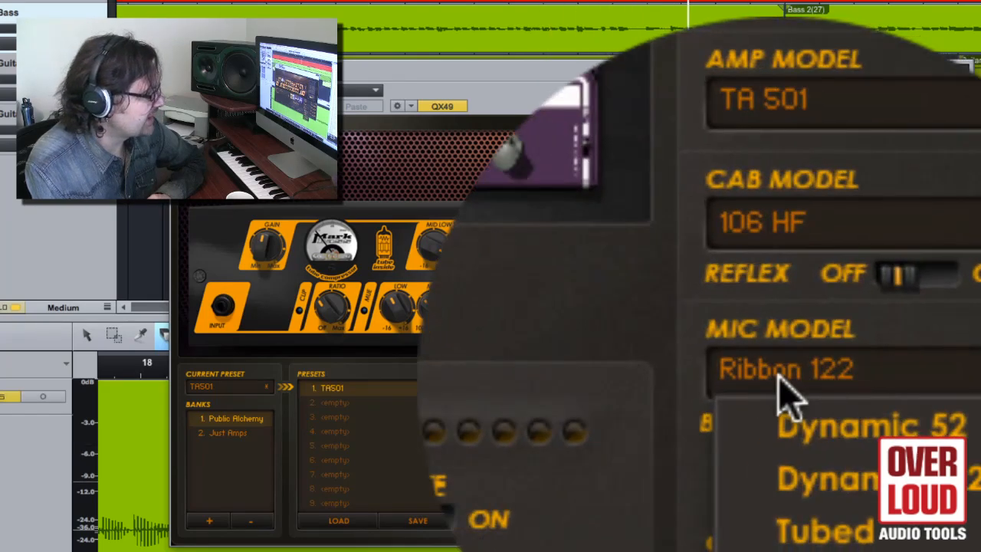
left_click(785, 368)
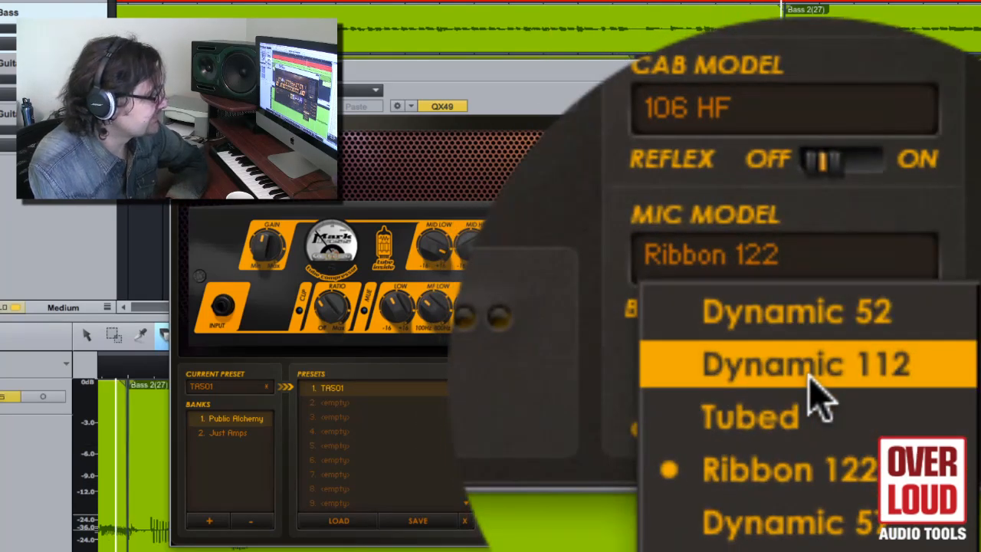
left_click(801, 364)
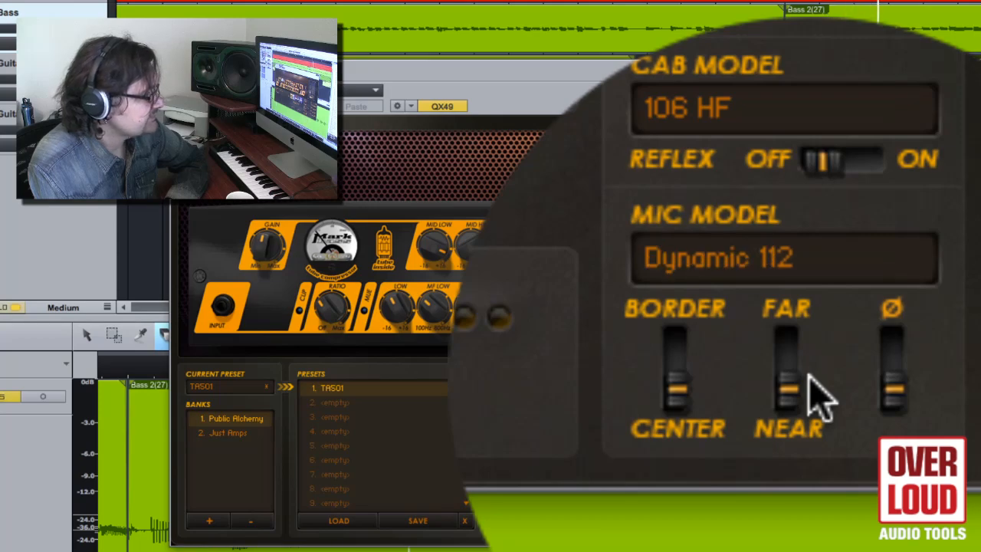